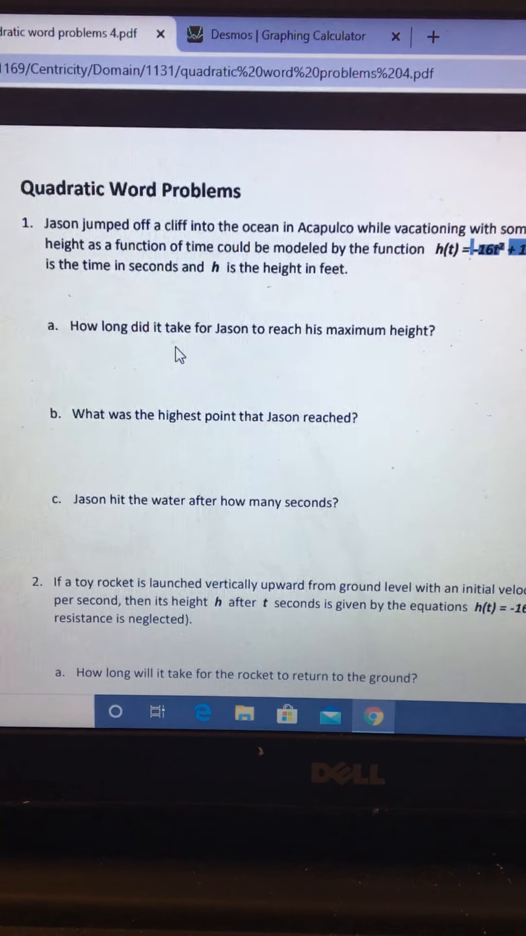
Step: Enter the height function −16x² + 16x + 480 on Desmos expression line 1
scroll("right", 3)
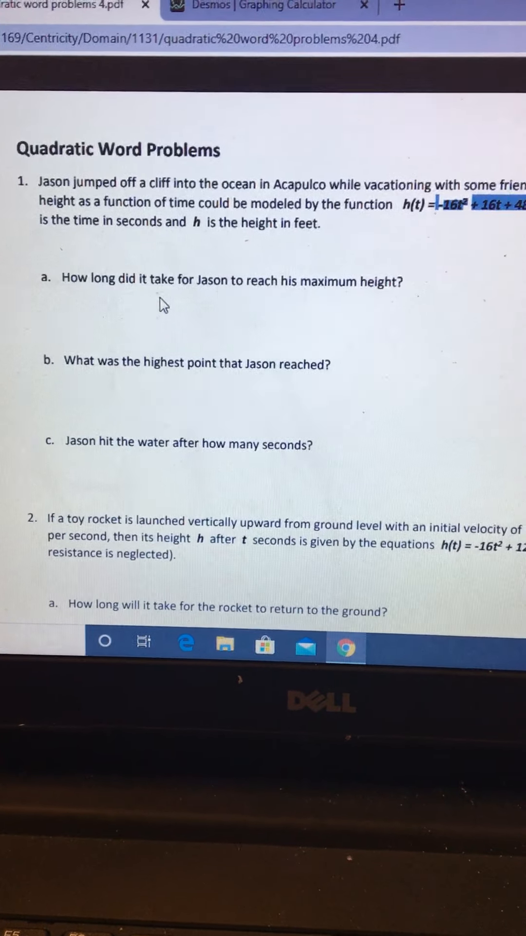
scroll("down", 3)
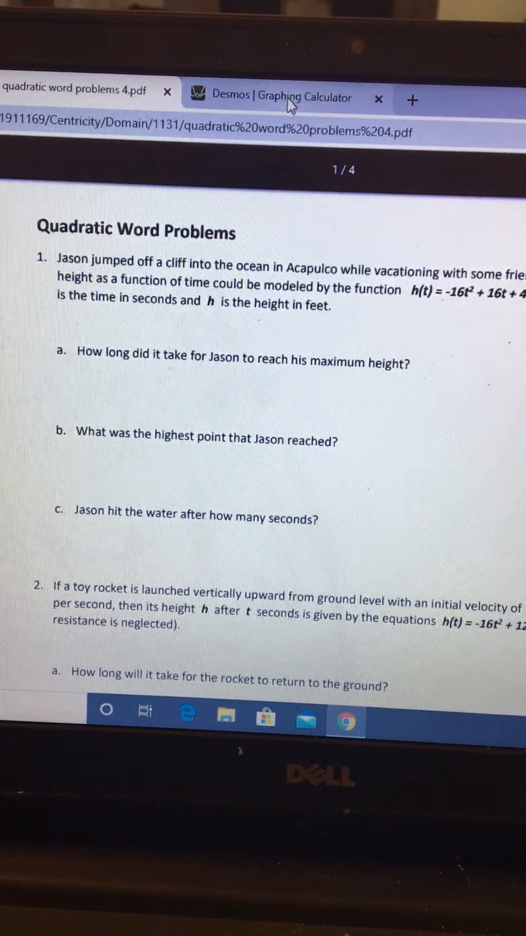
left_click(274, 111)
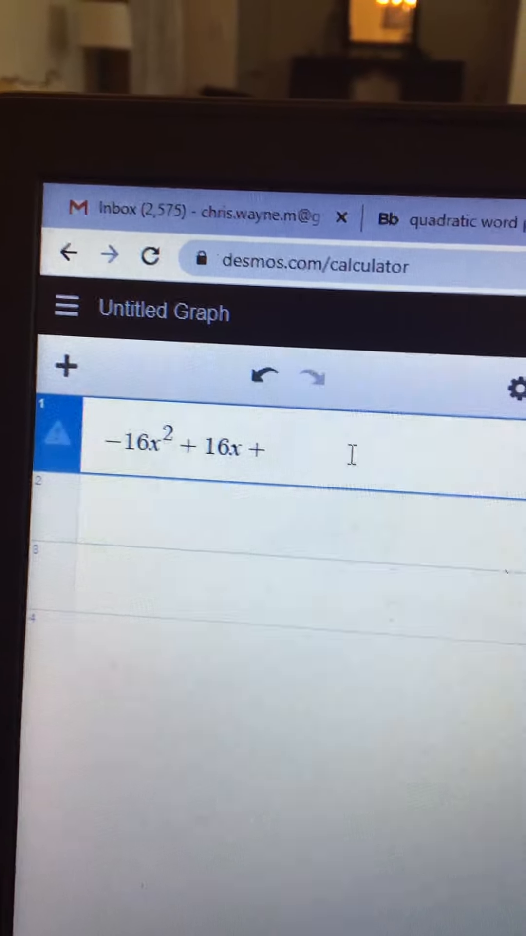
type("480")
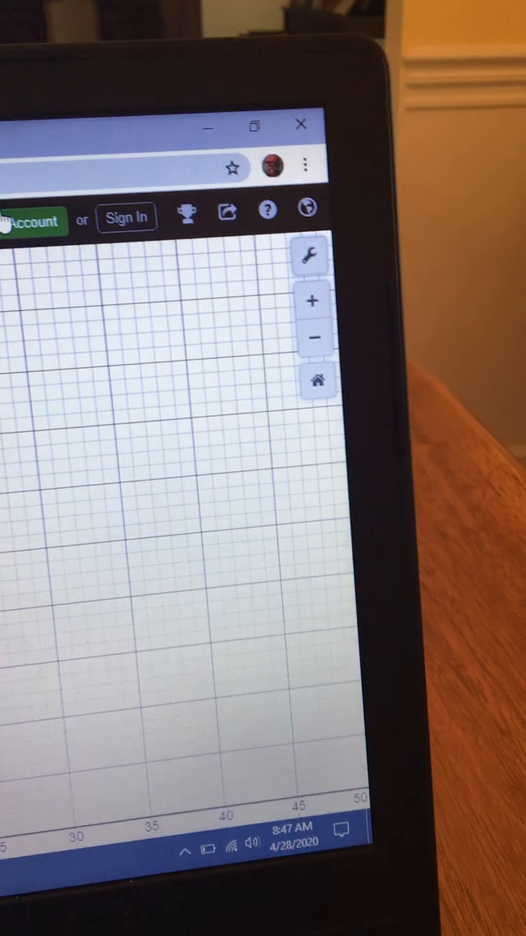
Step: Open the Create Account sign-up form from the top bar
left_click(311, 255)
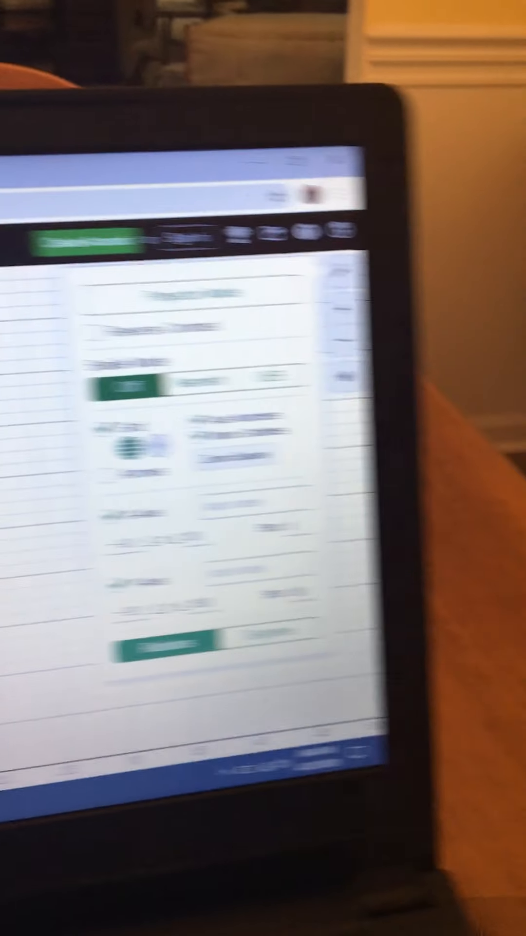
Step: Dismiss the sign-up form and zoom in around the origin to see the intercepts near −5 and 6
left_click(257, 285)
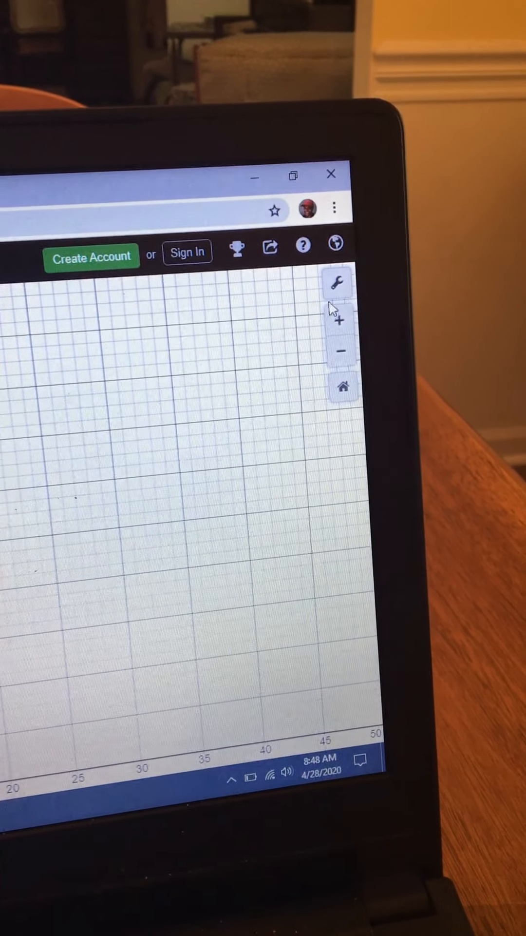
left_click(339, 282)
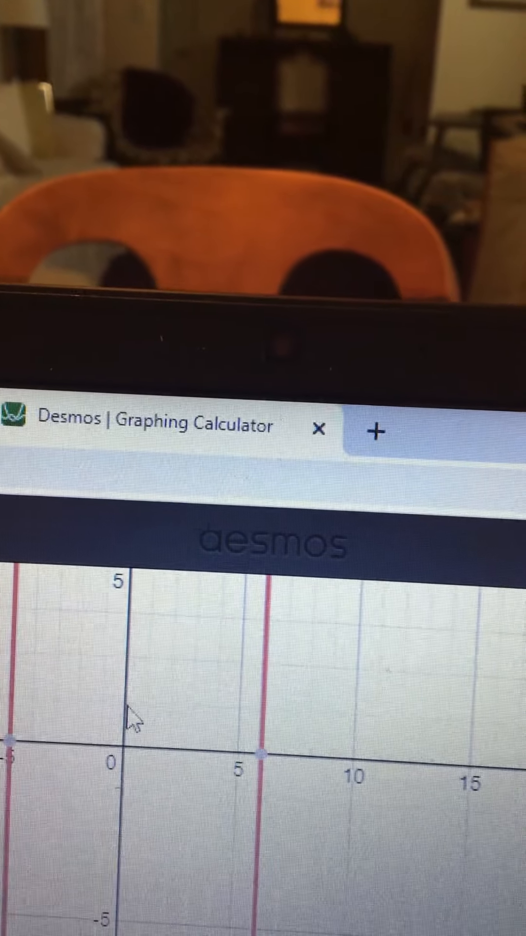
left_click(501, 158)
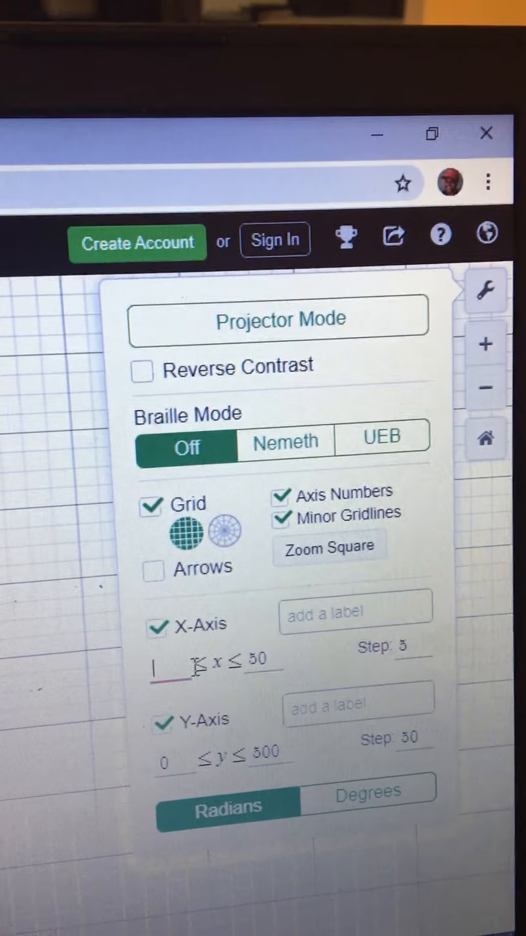
Step: Set the x-axis minimum to -10 so the full arch peaking near 484 fits
type("-10")
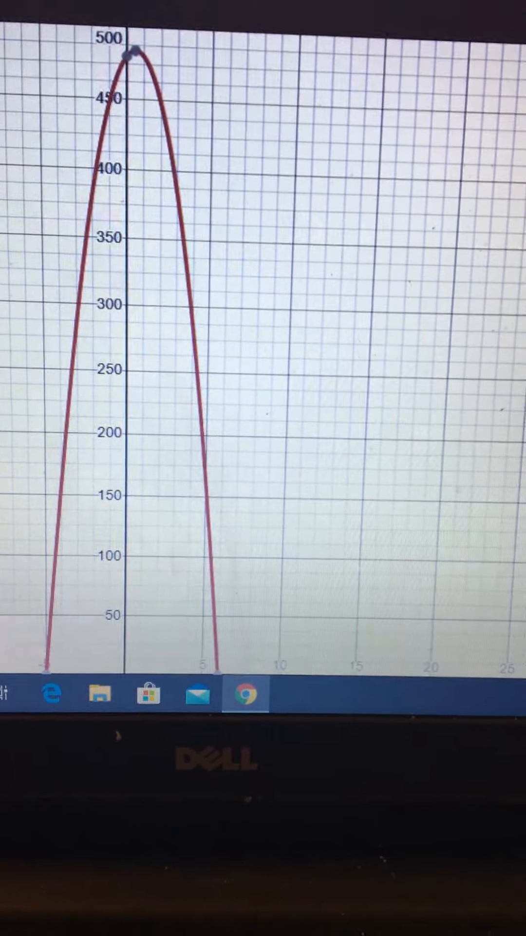
left_click(499, 17)
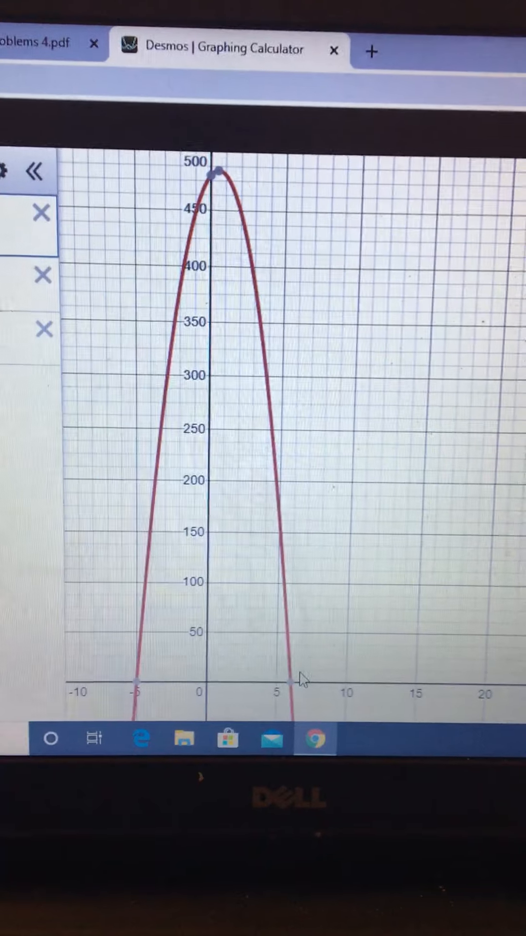
left_click(42, 48)
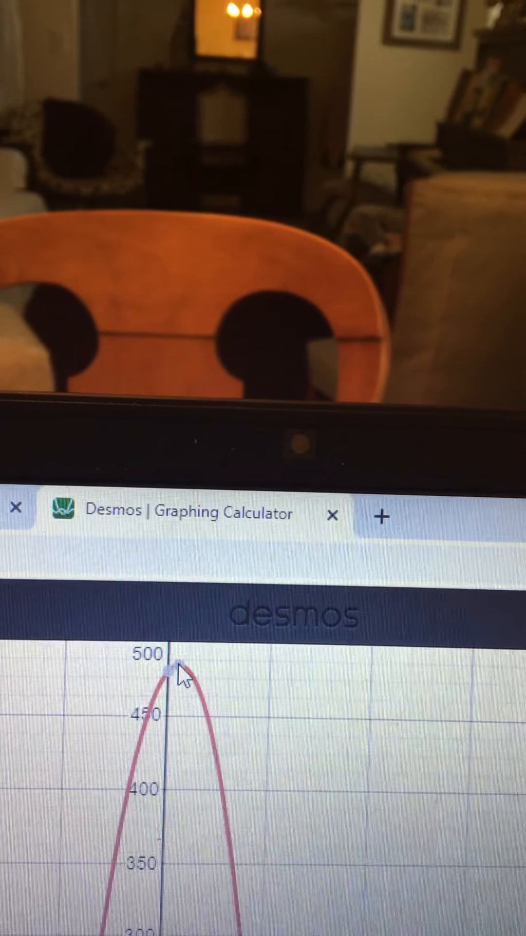
Step: Label the parabola's top point with its coordinates (0.5, 484)
left_click(168, 686)
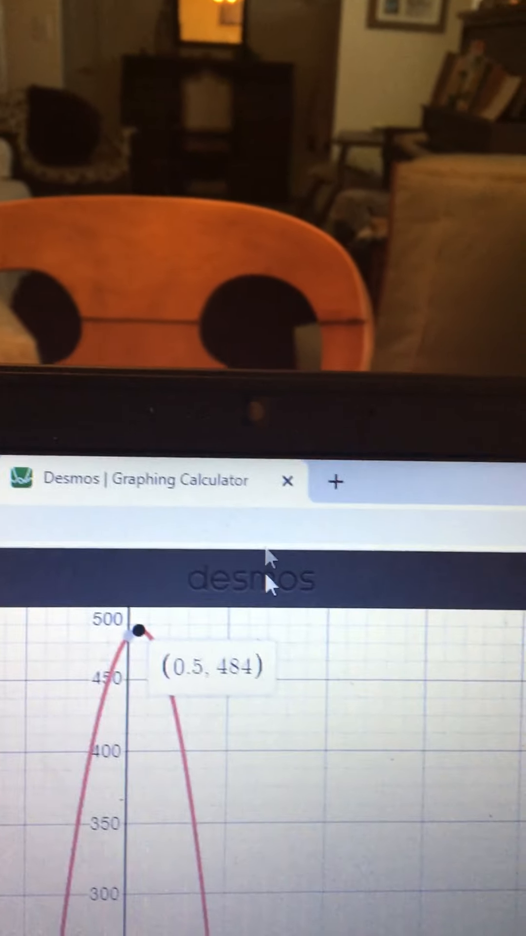
Step: Keep the (0.5, 484) vertex label and return to the word problems PDF
left_click(24, 365)
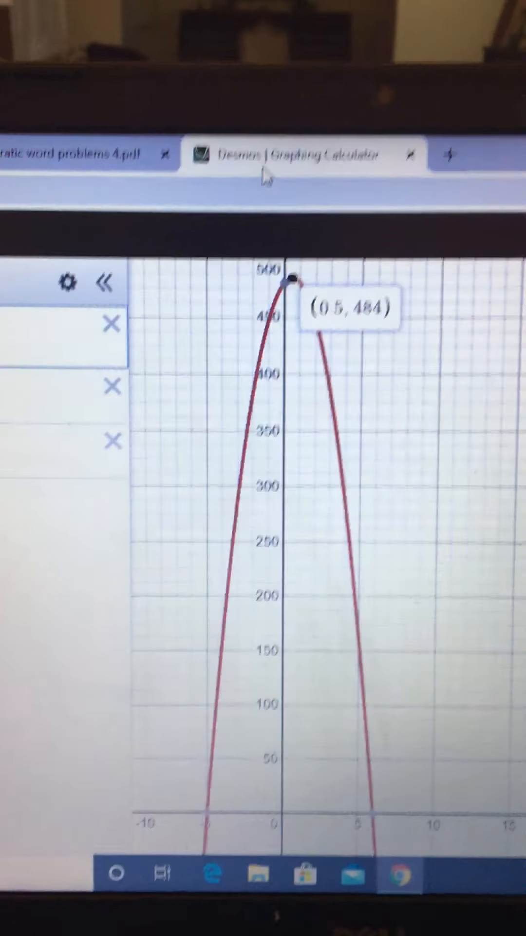
left_click(78, 157)
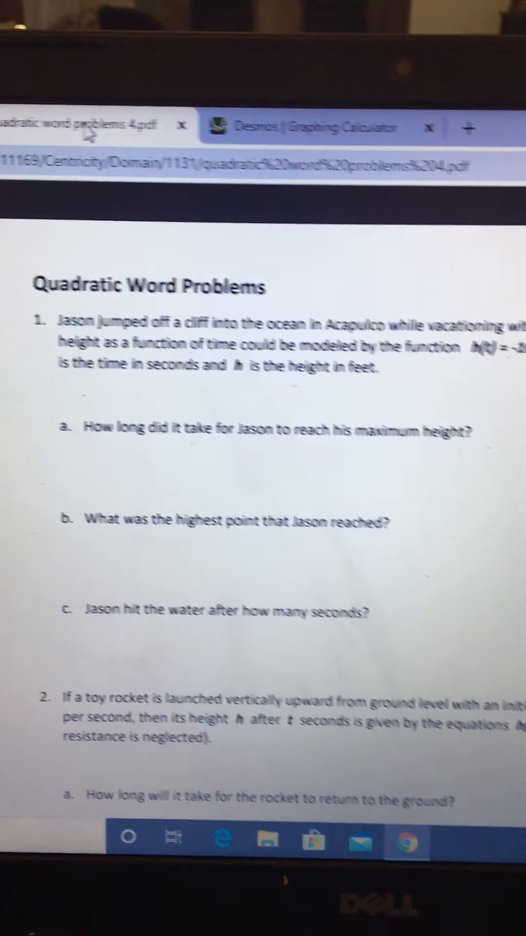
scroll("down", 3)
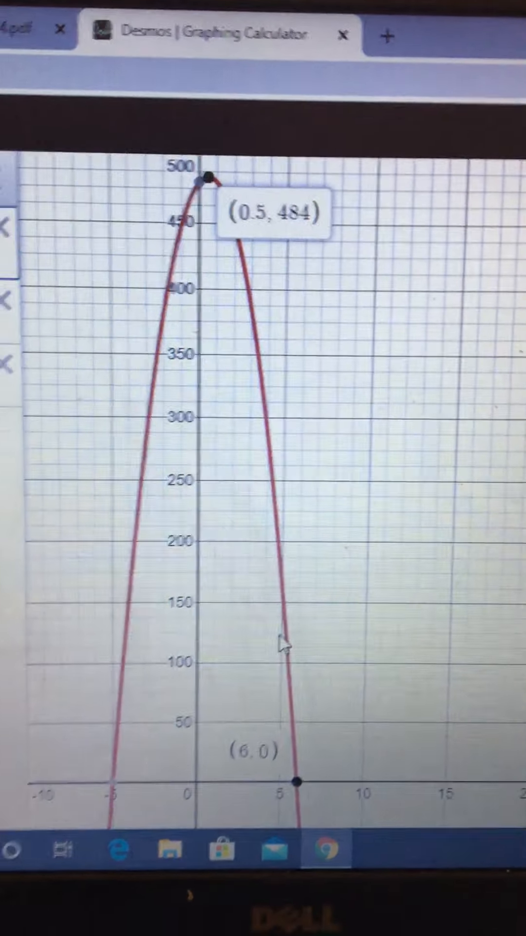
Step: Show the coordinate labels (0.5, 484) and (6, 0) on the parabola
left_click(36, 31)
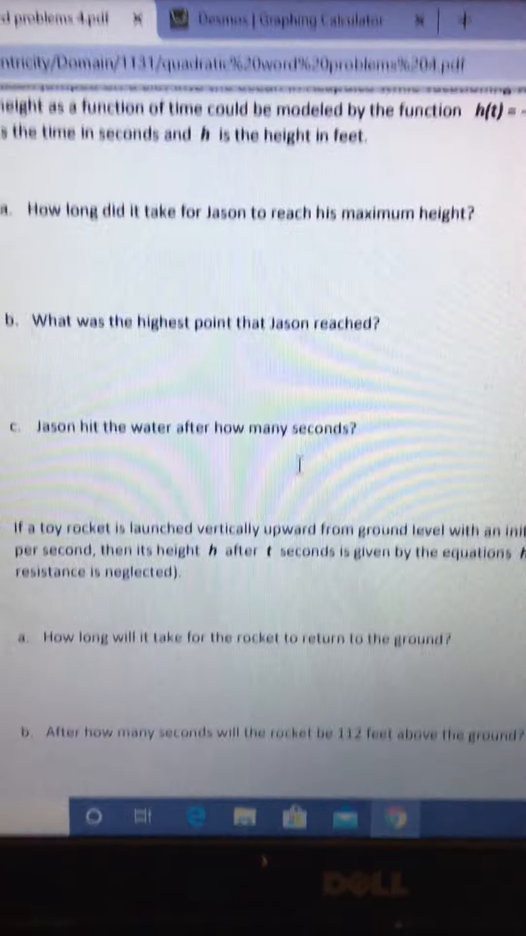
Step: Scroll the worksheet to Jason's questions a–c about maximum height and hitting the water
scroll("down", 3)
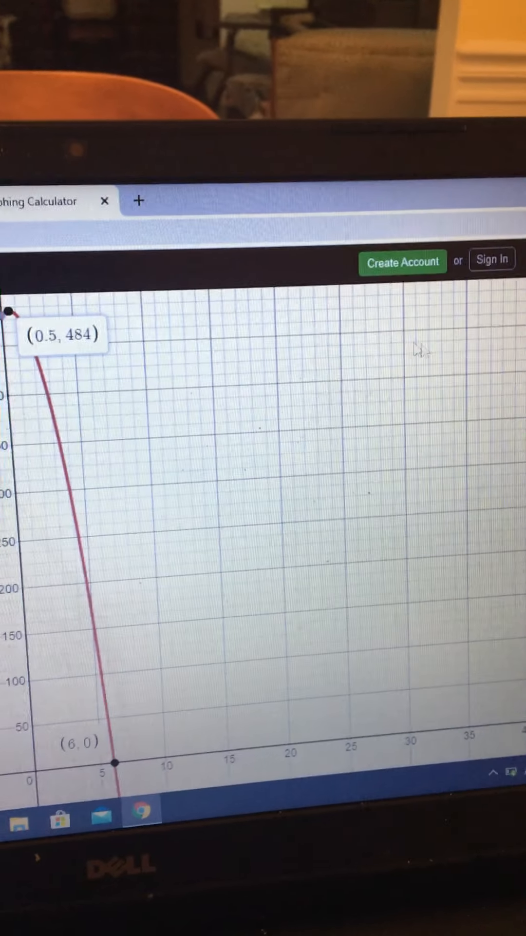
Step: View the Desmos graph with vertex (0.5, 484) and x-intercept (6, 0) labelled
left_click(287, 296)
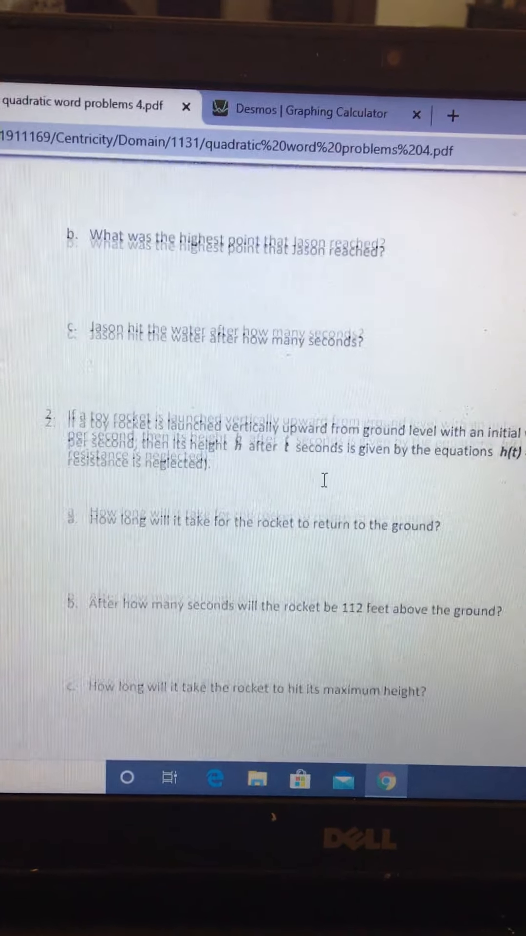
Step: Scroll past the toy rocket questions to the cliff, hiking and basketball problems 3–5
scroll("down", 3)
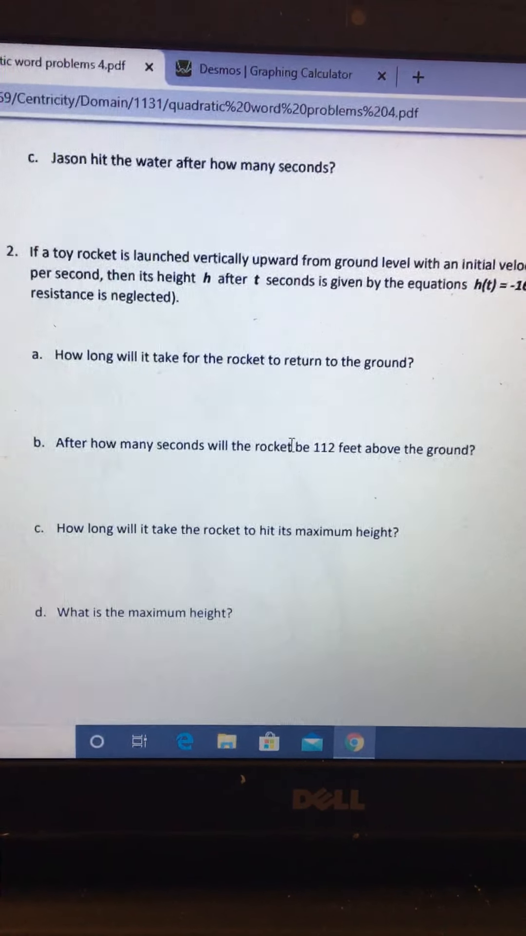
scroll("down", 3)
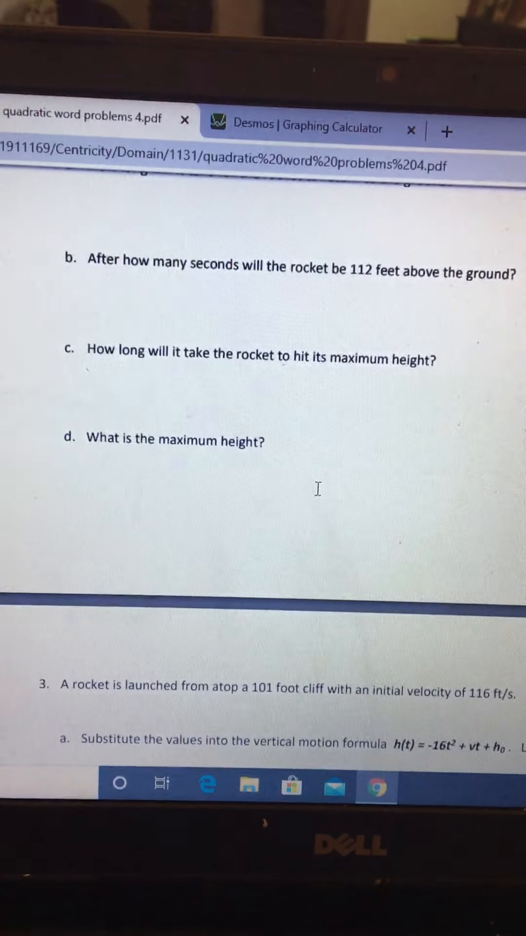
scroll("down", 3)
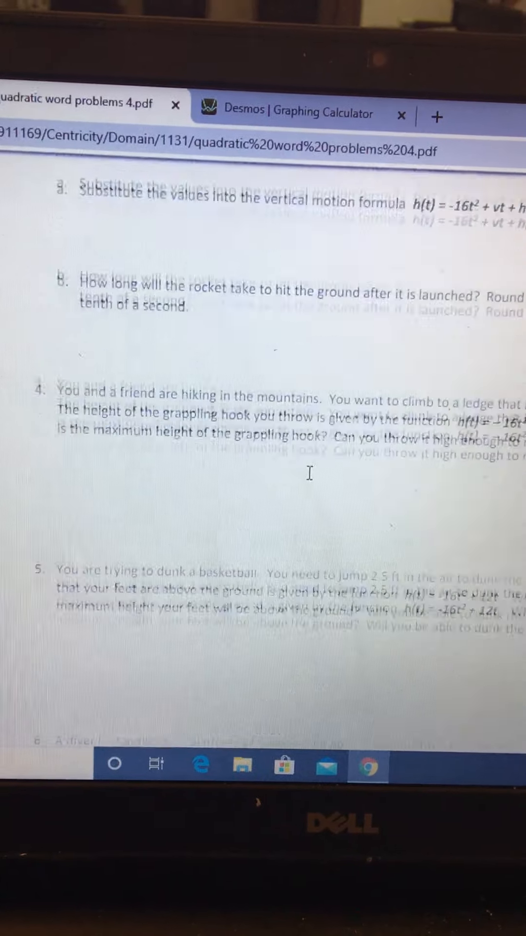